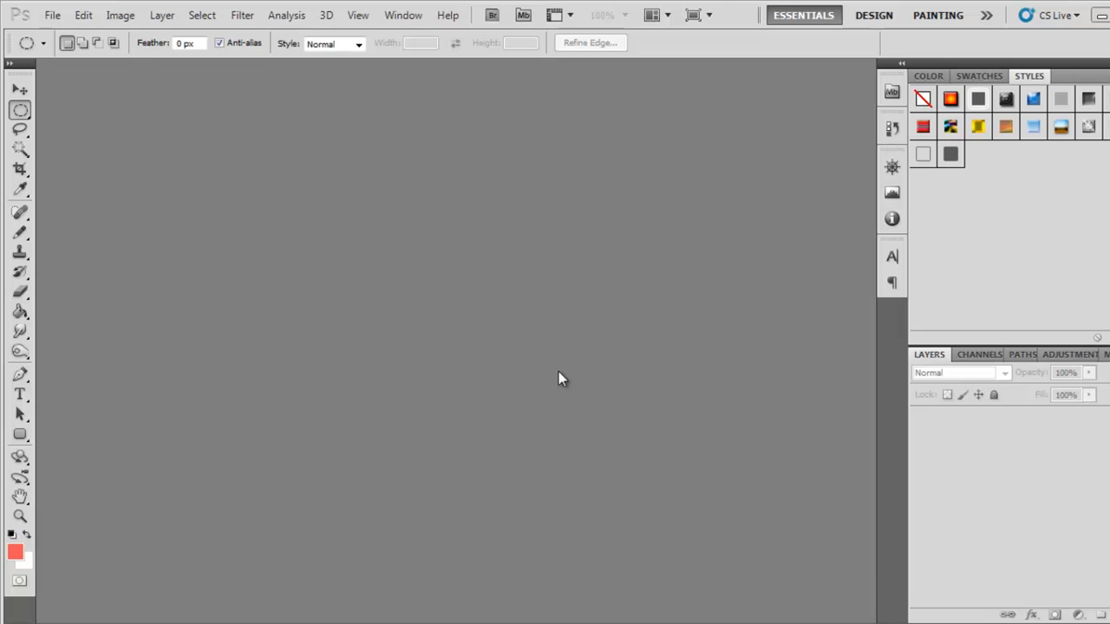
pyautogui.moveTo(364, 425)
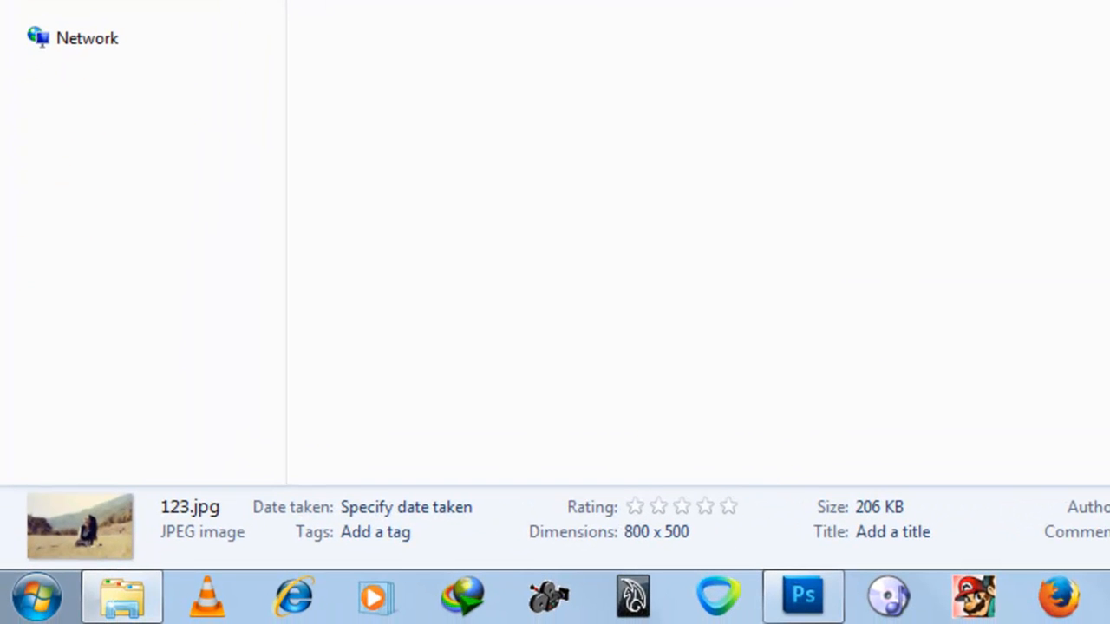
# Step: Bring the photo 123.jpg of the girl in the grassy field into Photoshop
pyautogui.click(801, 597)
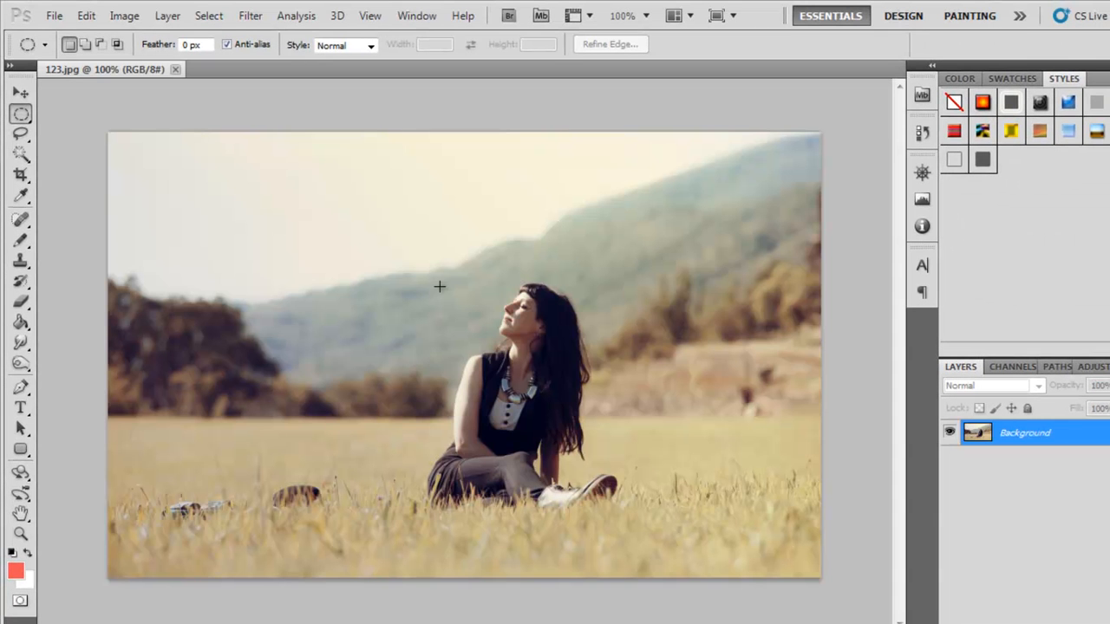
pyautogui.moveTo(434, 330)
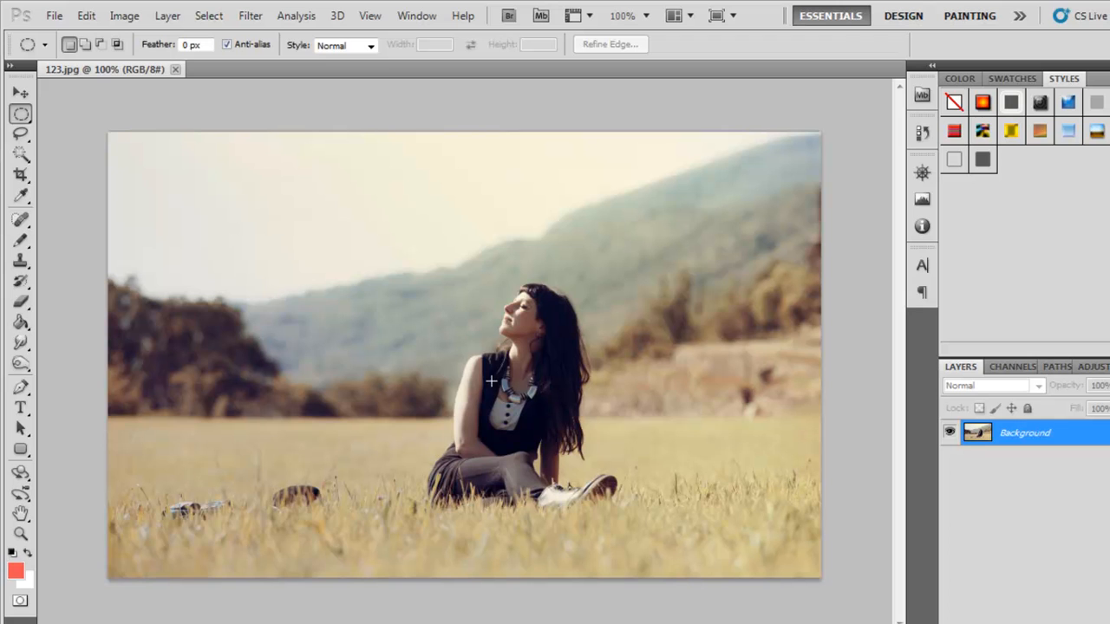
pyautogui.moveTo(554, 265)
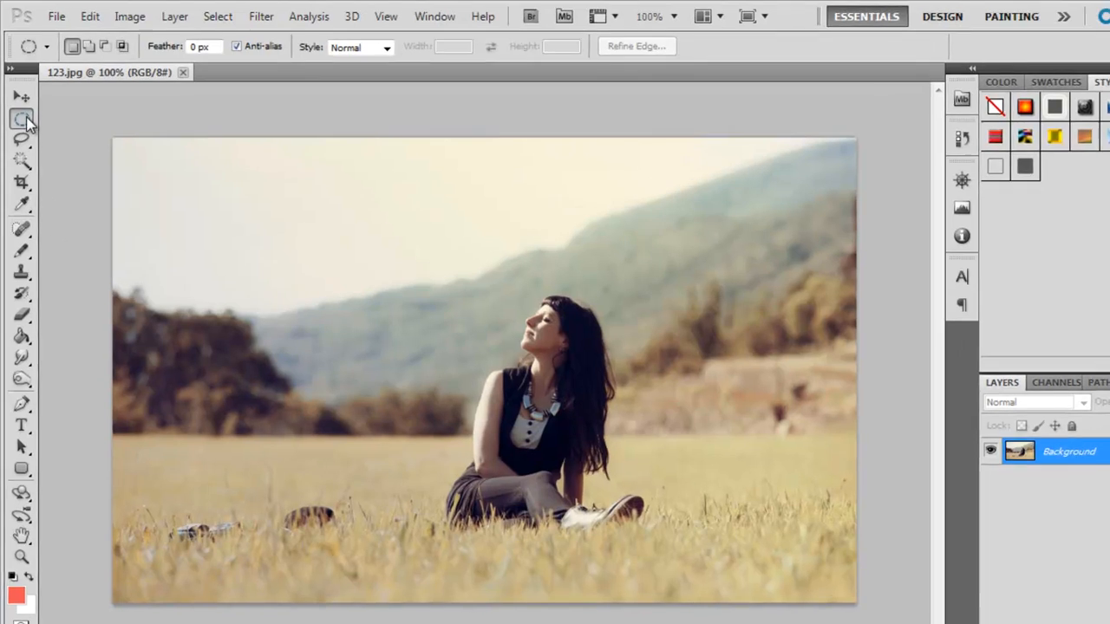
# Step: Select a circle around the girl's face with the Elliptical Marquee Tool and copy it
pyautogui.click(22, 118)
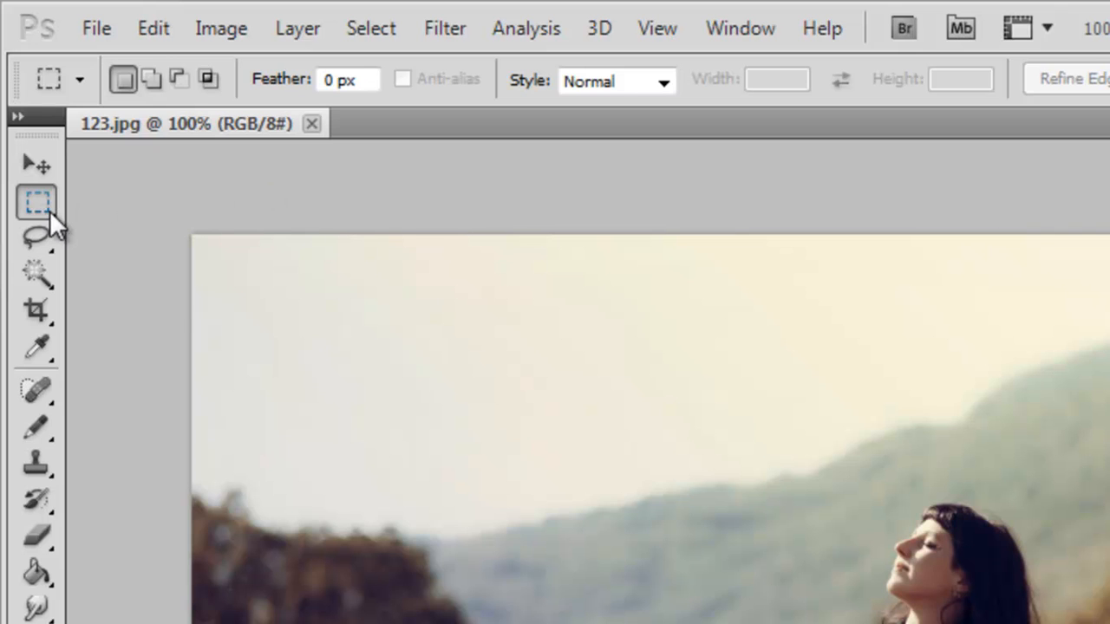
pyautogui.click(37, 200)
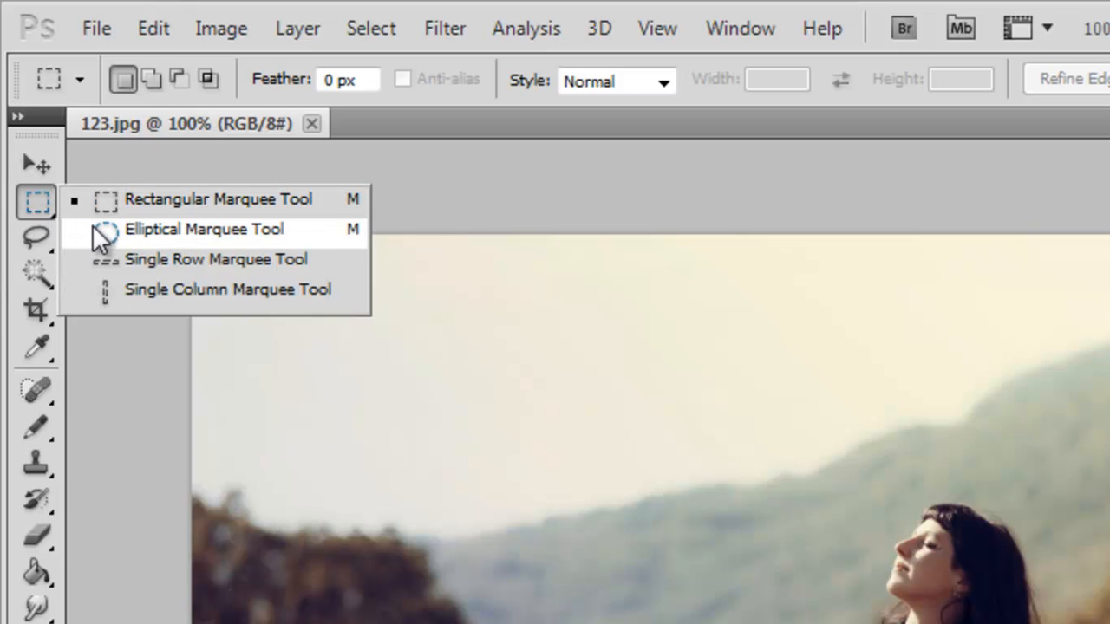
pyautogui.click(204, 229)
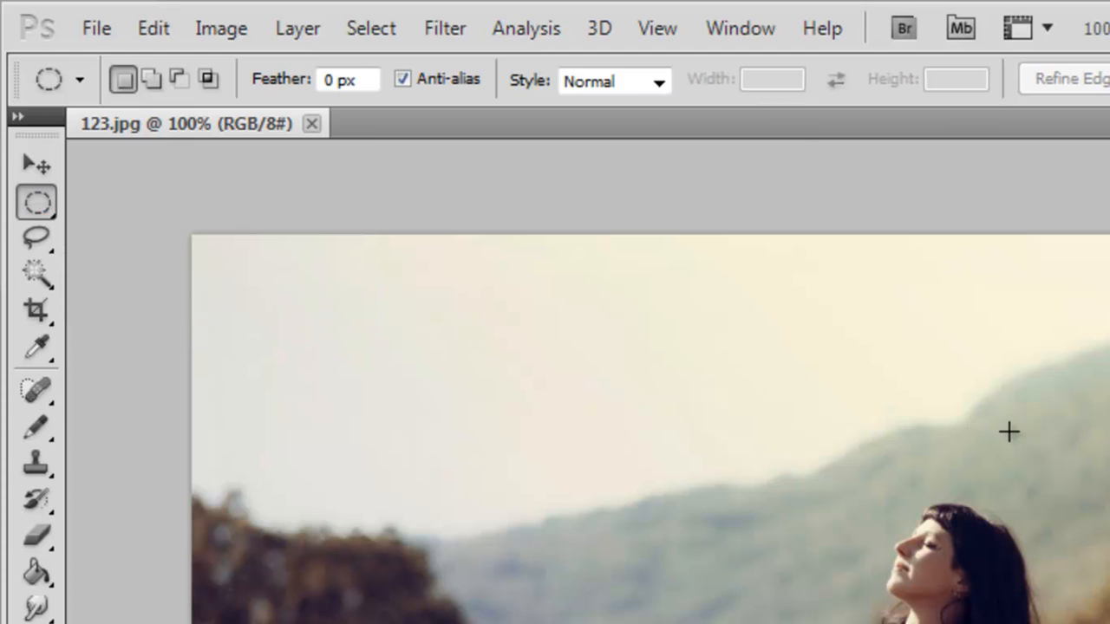
pyautogui.moveTo(848, 471)
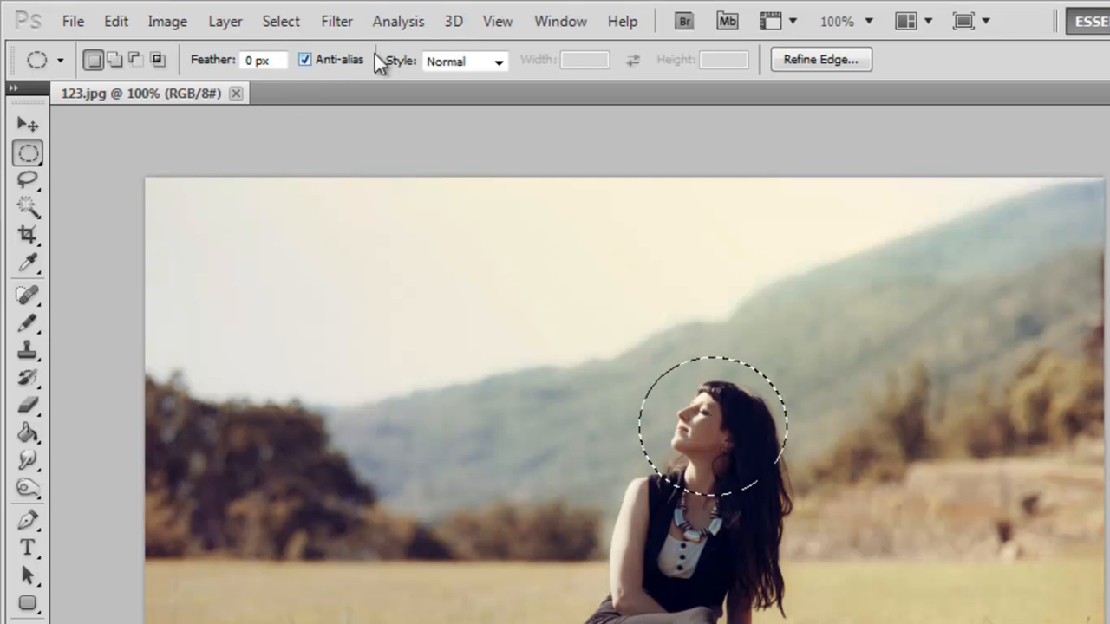
pyautogui.moveTo(115, 21)
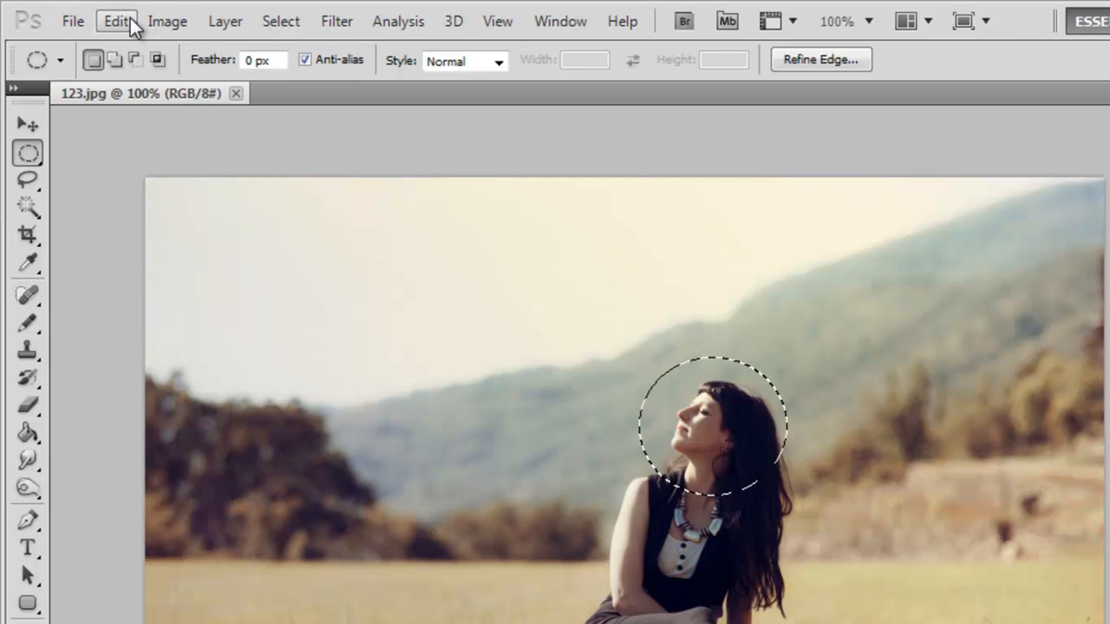
pyautogui.click(114, 21)
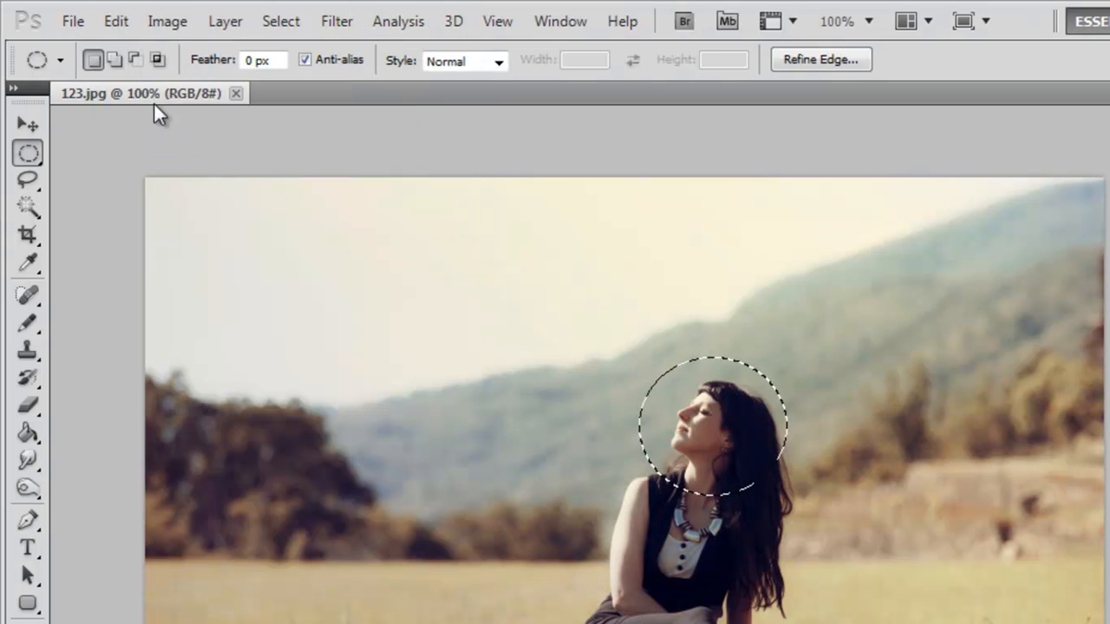
# Step: Create a new clipboard-sized document to receive the copied face selection
pyautogui.click(72, 21)
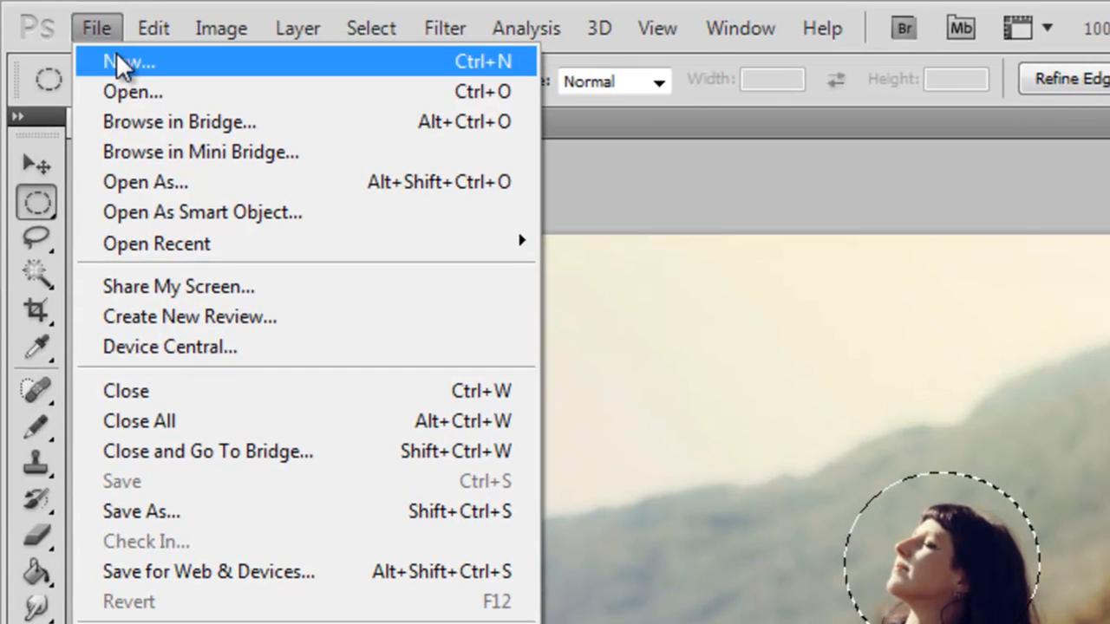
pyautogui.click(128, 60)
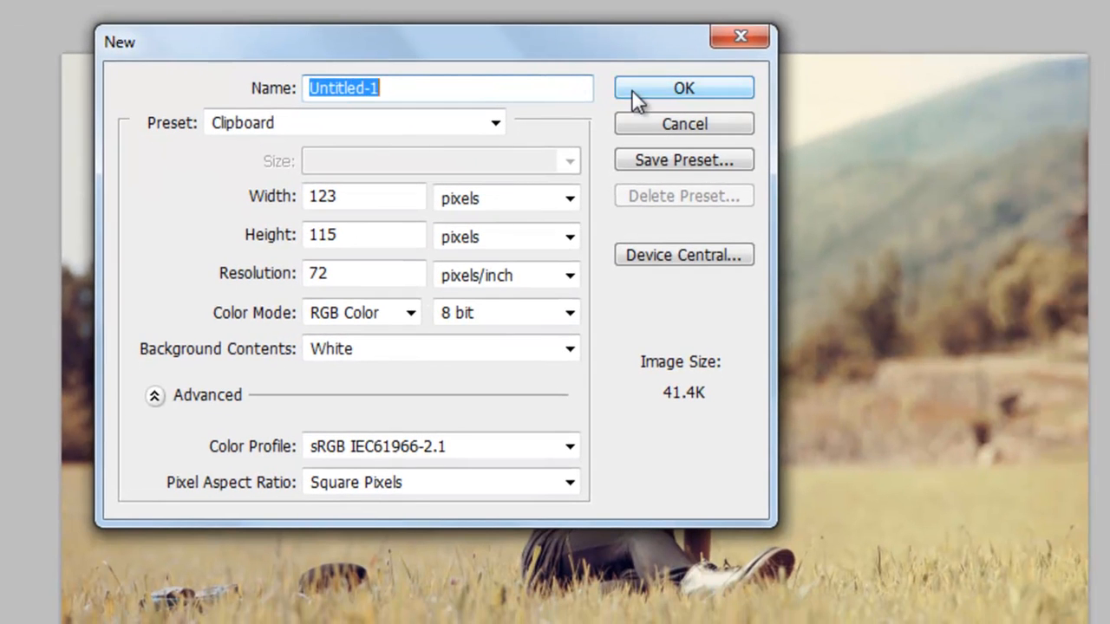
pyautogui.click(683, 87)
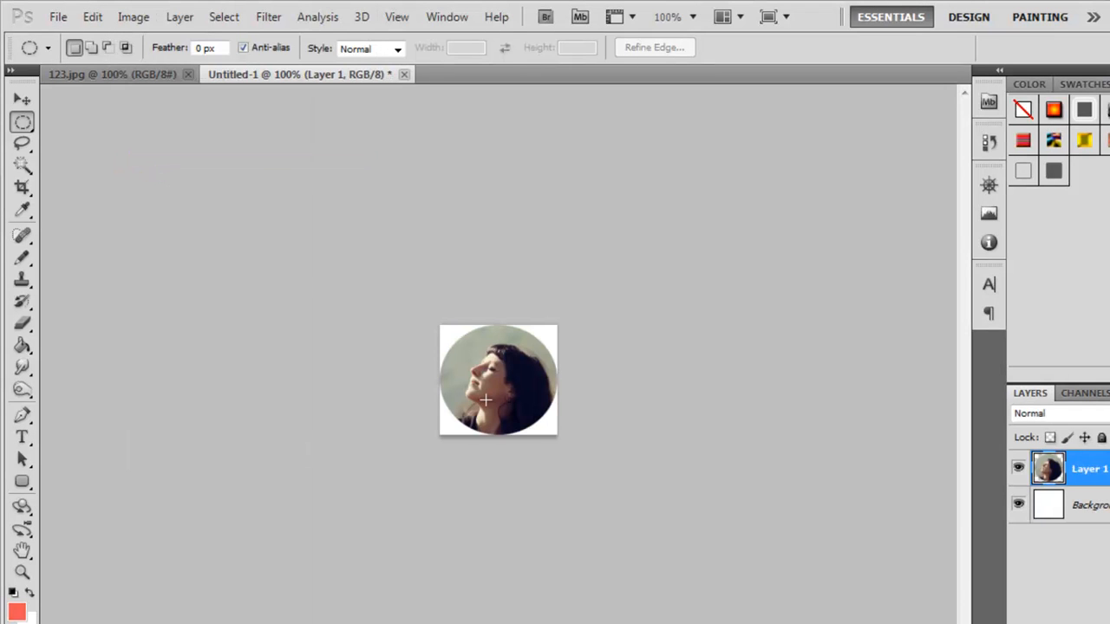
pyautogui.moveTo(797, 471)
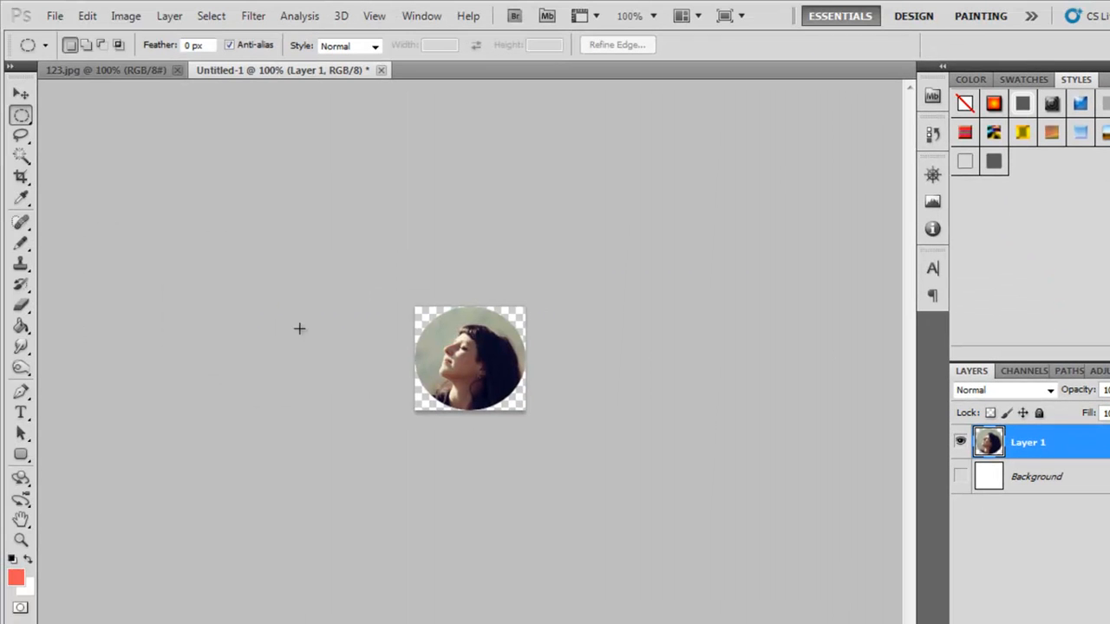
# Step: Start Save As and navigate to the tutorials > circular png folder
pyautogui.click(55, 16)
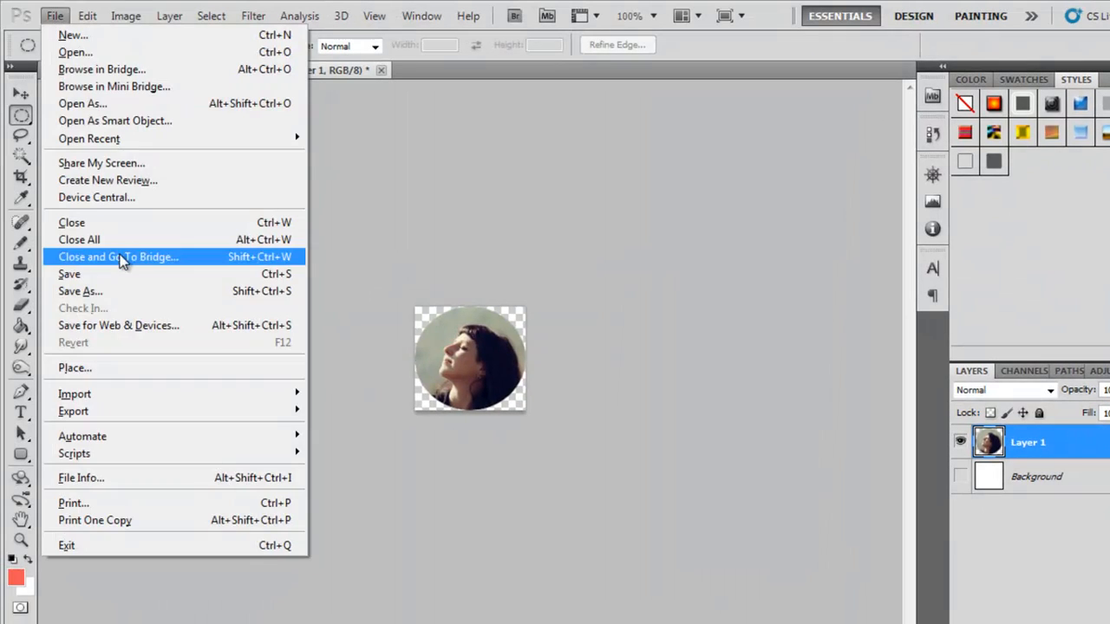
pyautogui.click(80, 291)
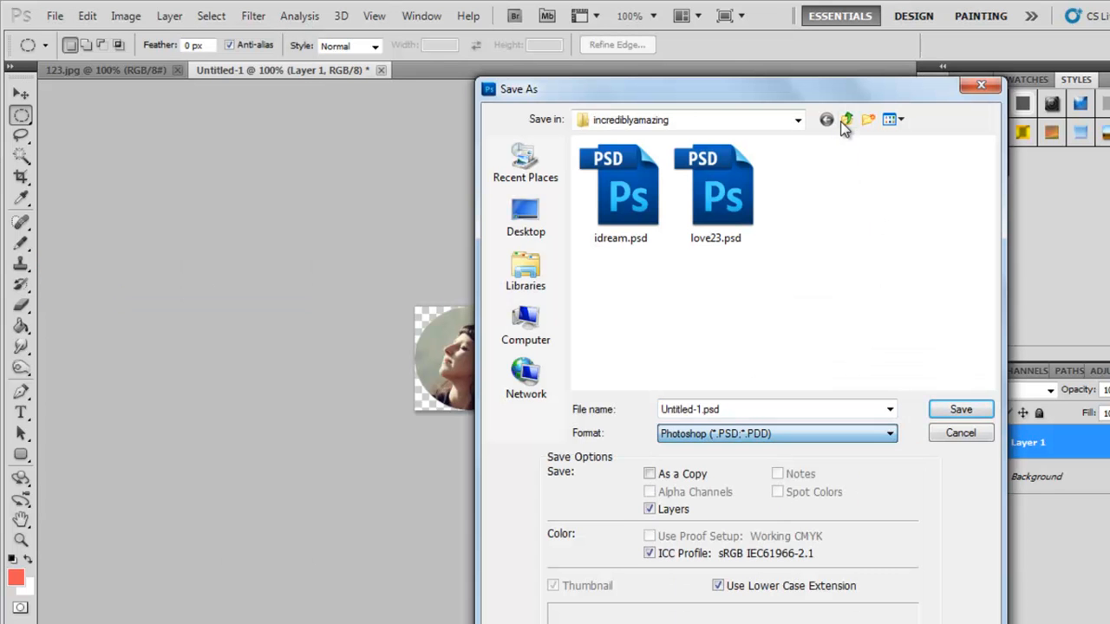
pyautogui.click(846, 119)
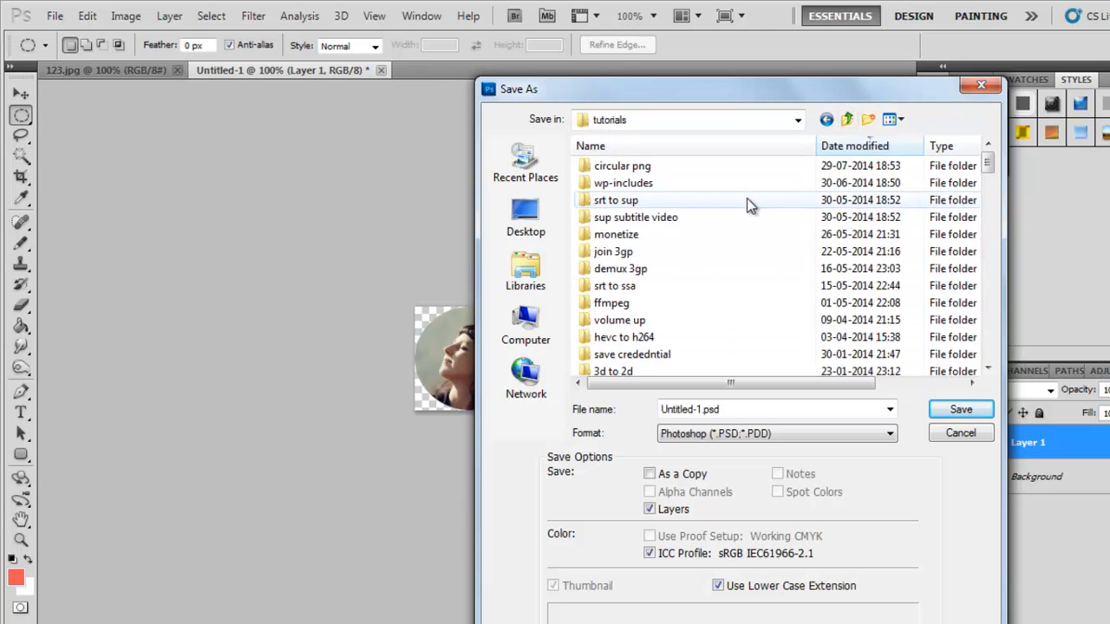
pyautogui.doubleClick(620, 167)
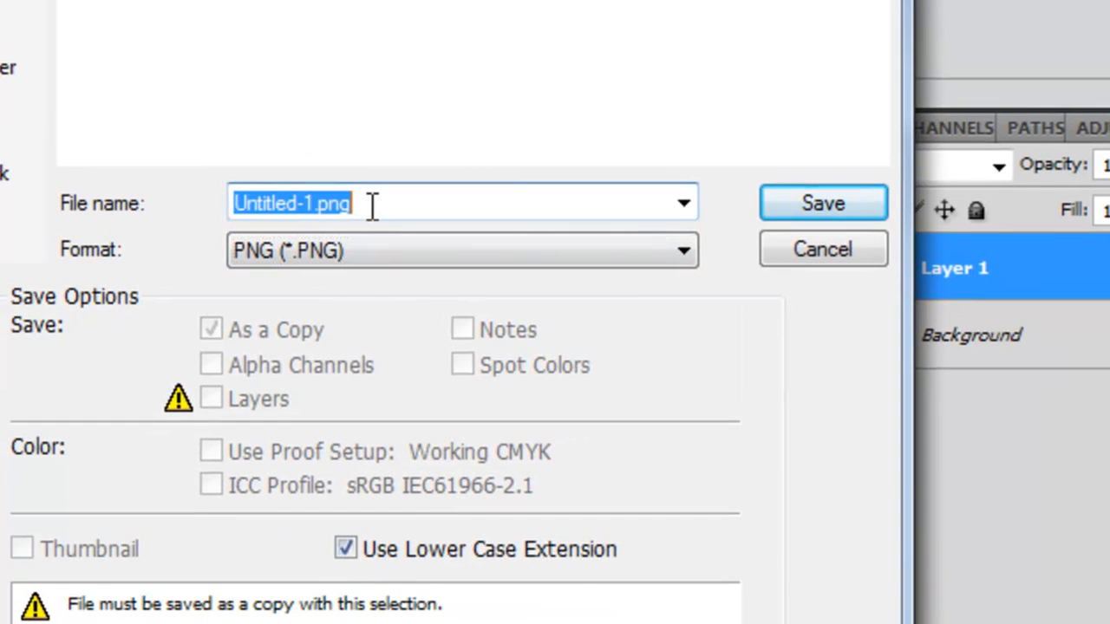
# Step: Save the cutout as ggg.png, accepting the PNG options without interlacing
pyautogui.write('ggg')
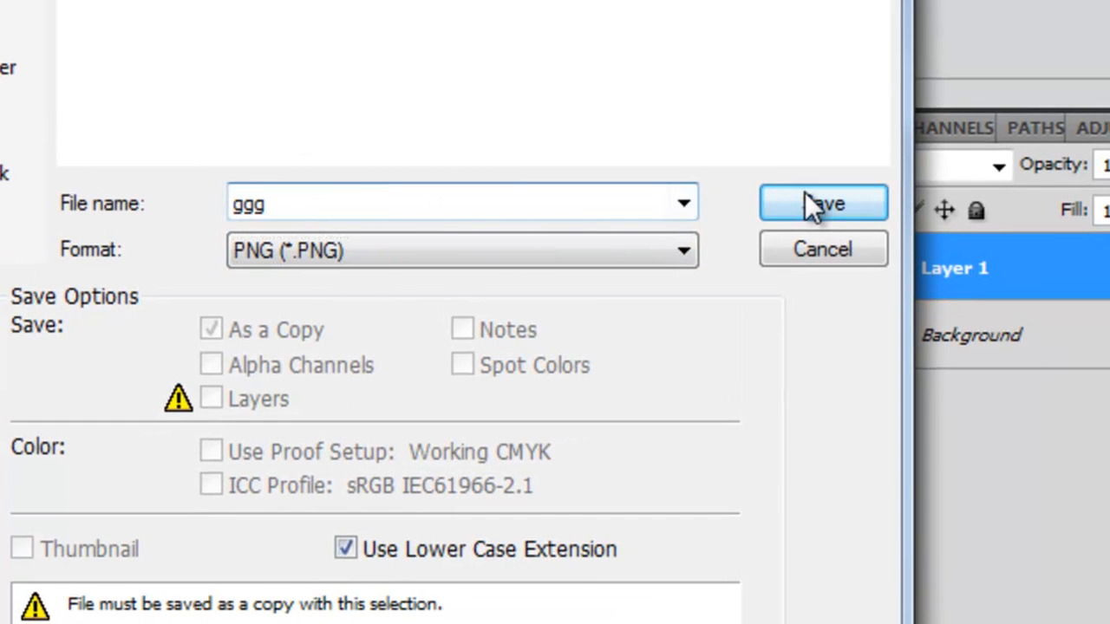
pyautogui.click(822, 201)
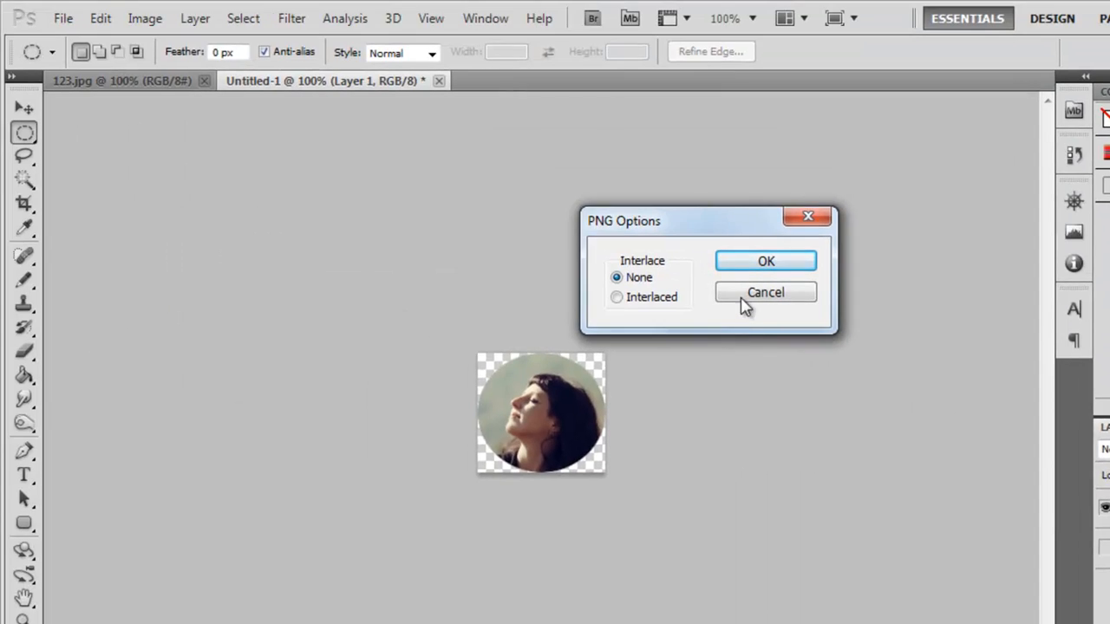
pyautogui.click(765, 260)
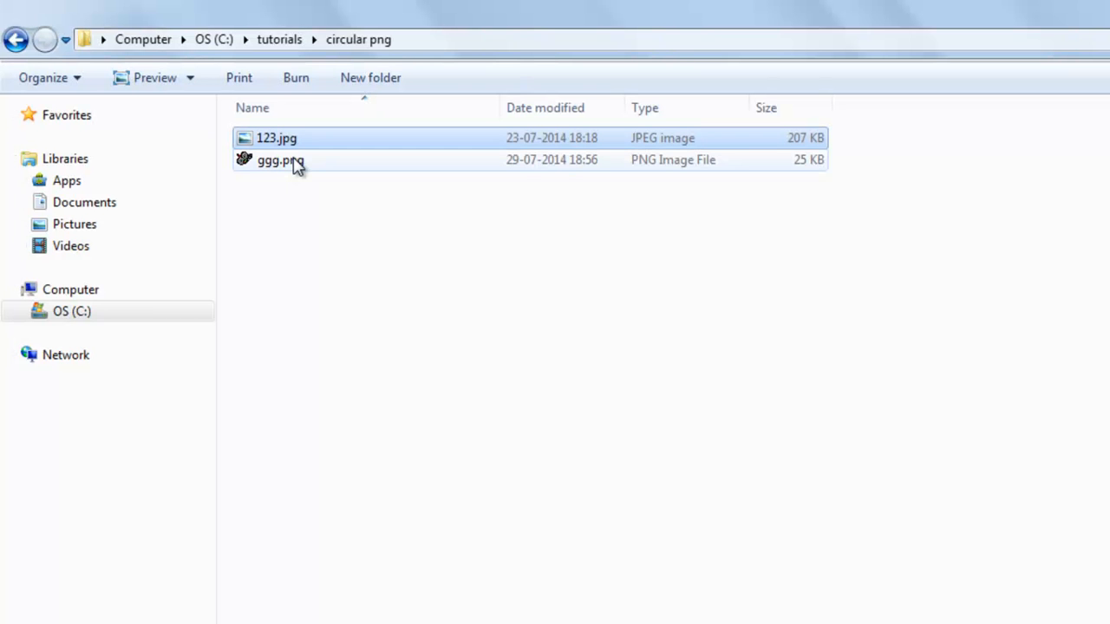
# Step: Preview ggg.png in Windows Photo Viewer from its right-click menu
pyautogui.rightClick(275, 159)
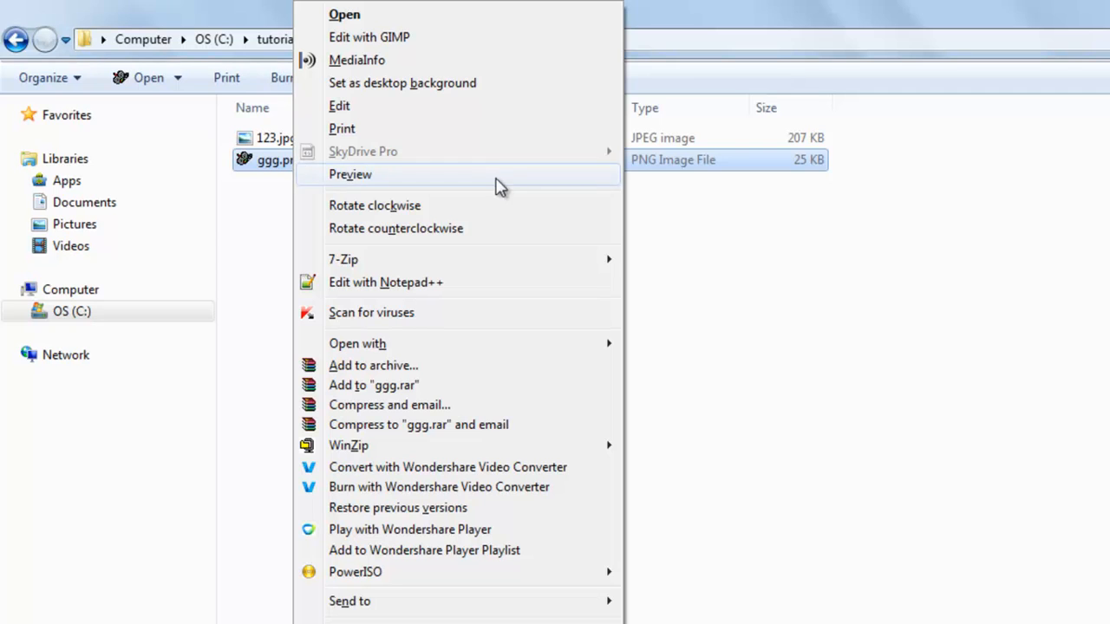
pyautogui.moveTo(481, 183)
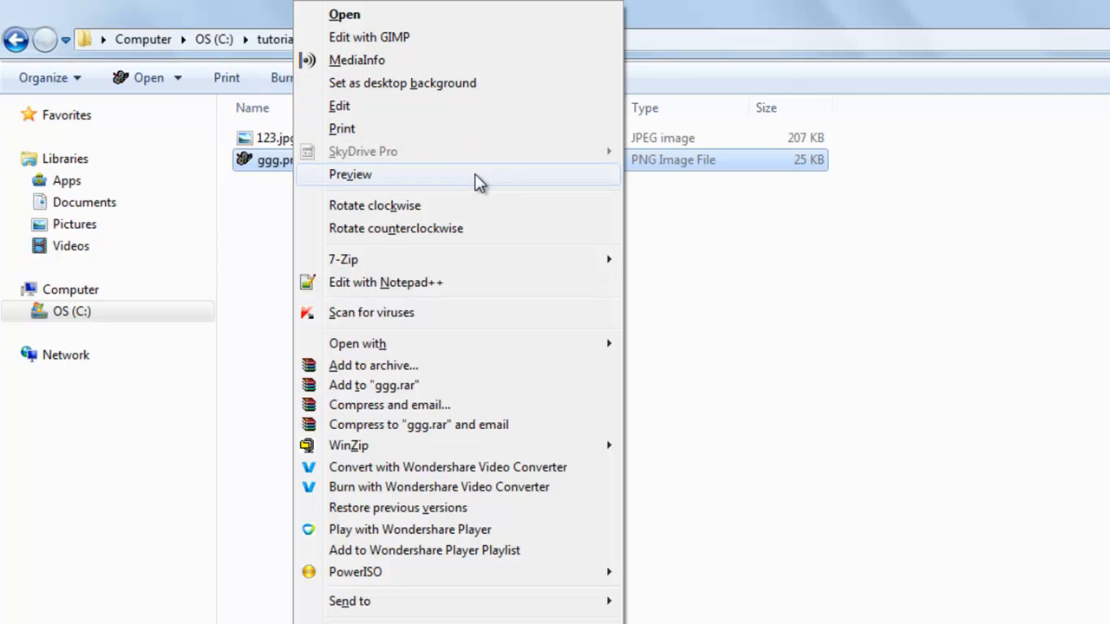
pyautogui.click(350, 174)
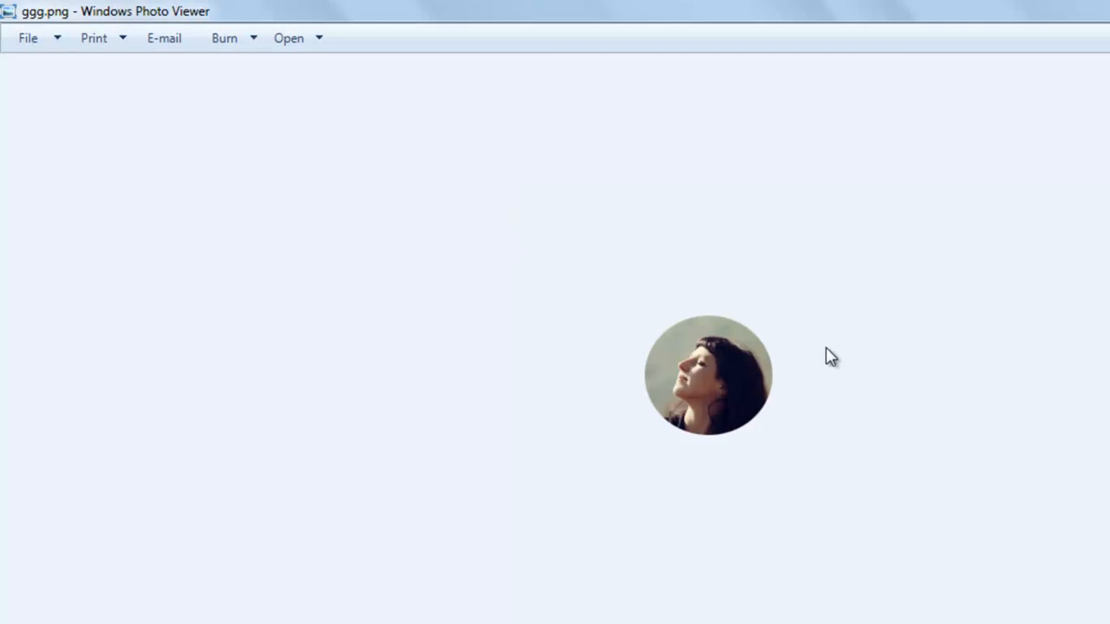